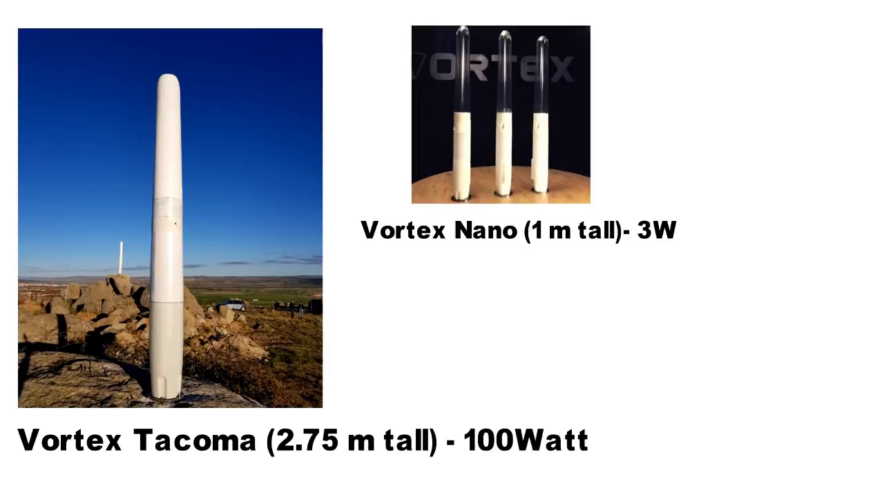
scroll("down", 3)
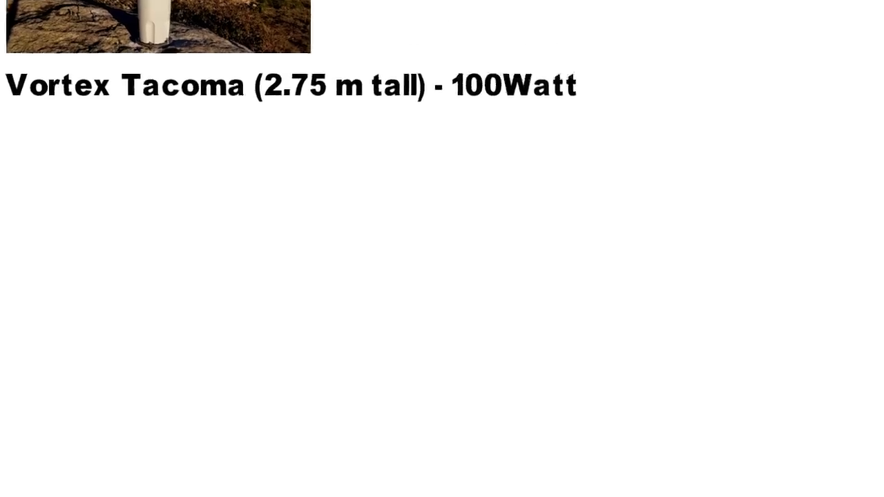